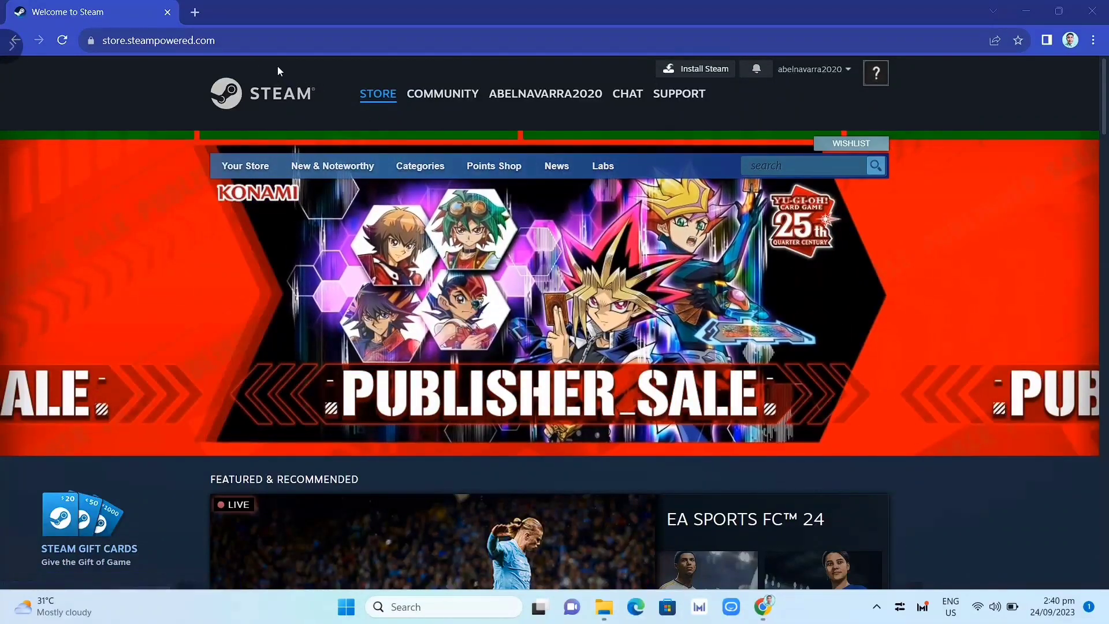
Download the Windows SteamSetup.exe installer from the Steam website and run it.
{"action": "left_click", "coordinate": [170, 40]}
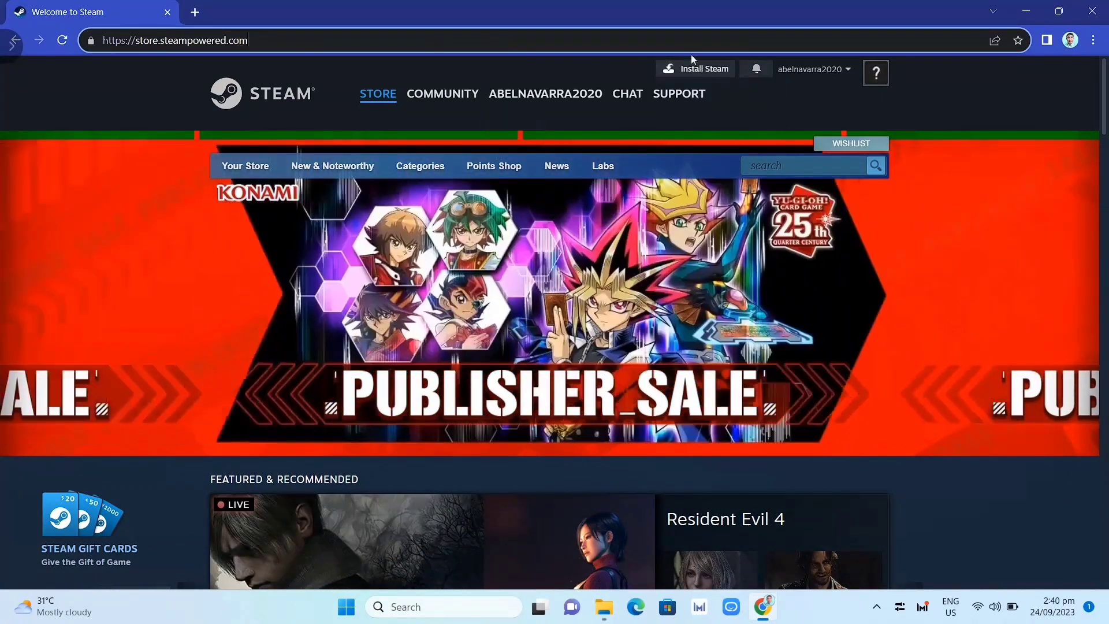
{"action": "left_click", "coordinate": [703, 69]}
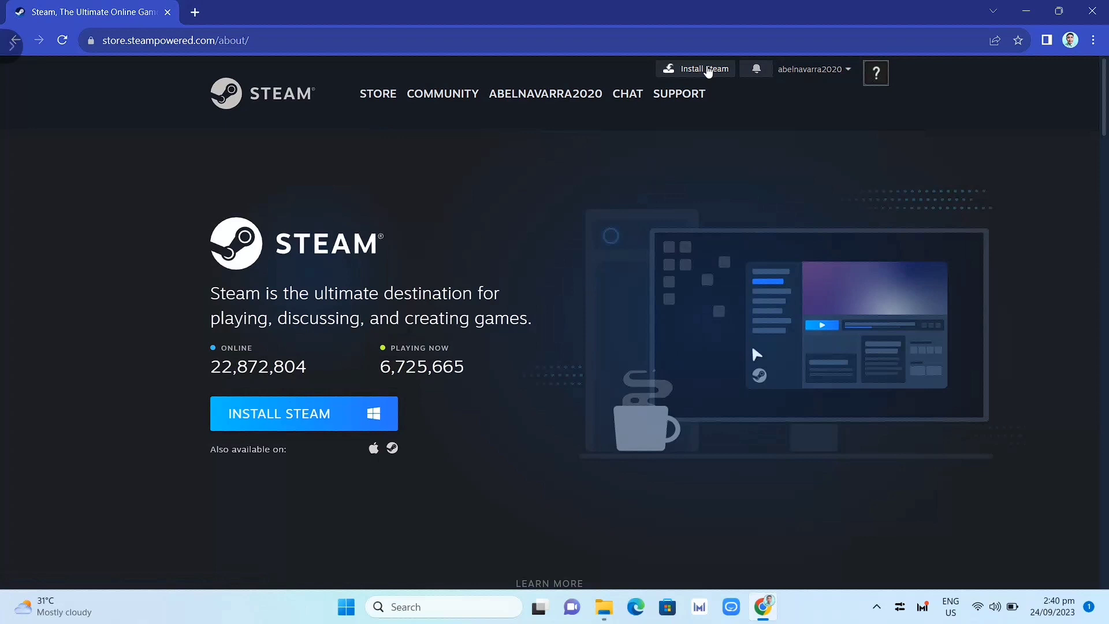
{"action": "mouse_move", "coordinate": [552, 290]}
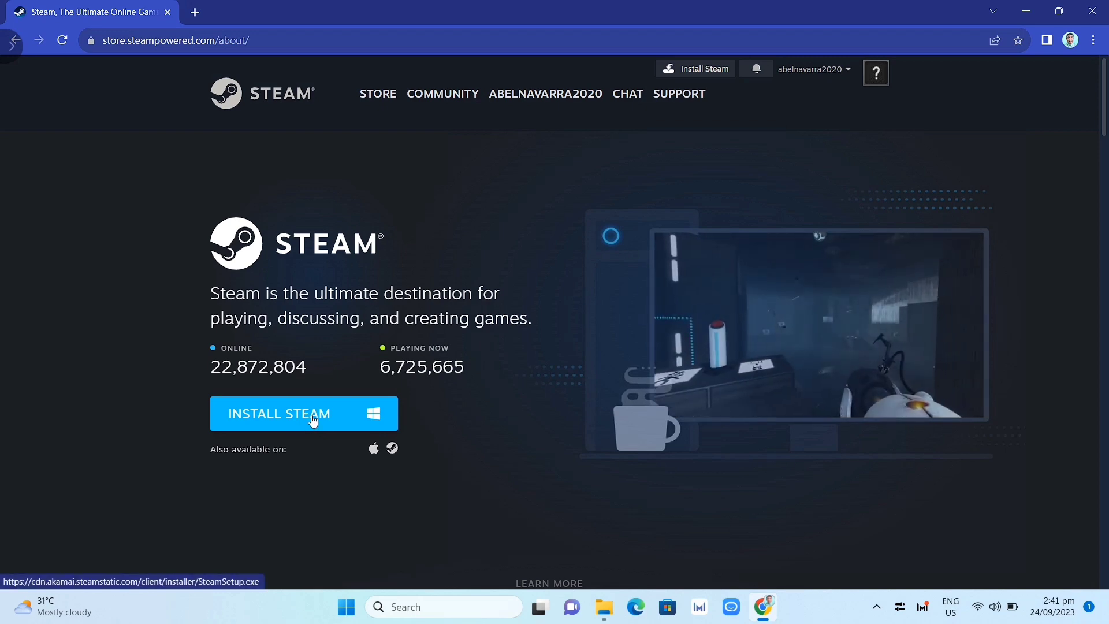
{"action": "left_click", "coordinate": [303, 413]}
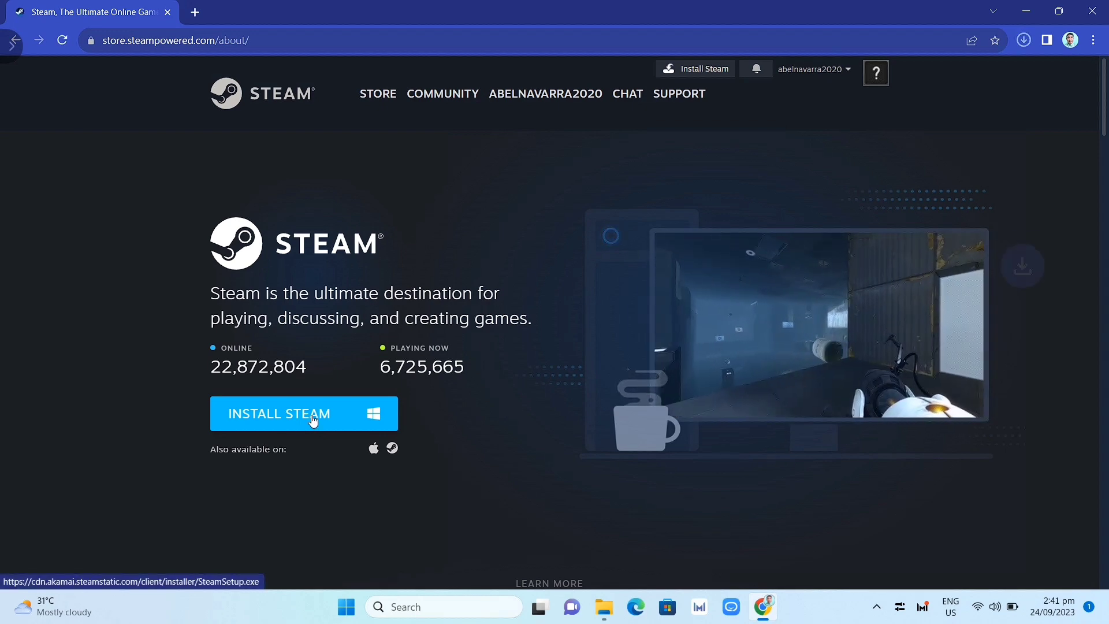
{"action": "left_click", "coordinate": [305, 413]}
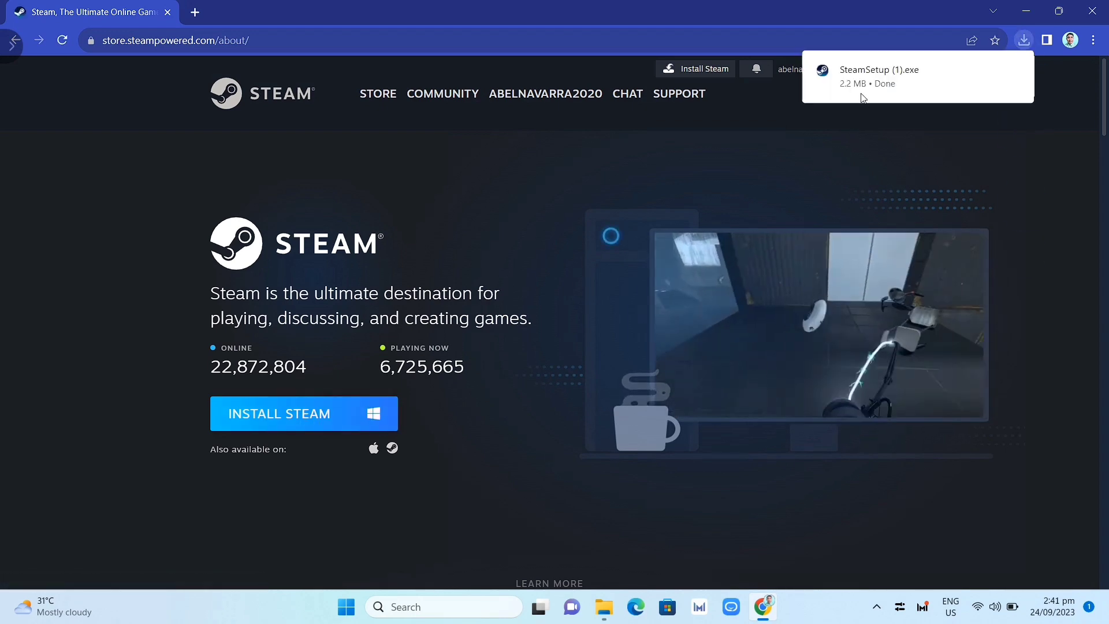
{"action": "mouse_move", "coordinate": [1012, 70]}
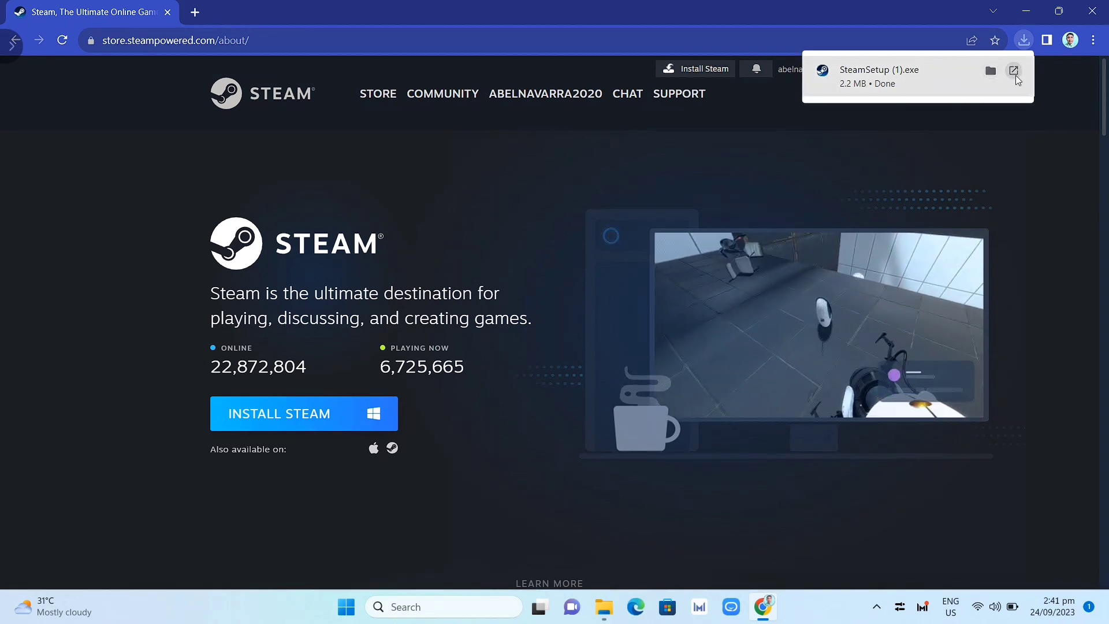
{"action": "left_click", "coordinate": [1014, 70]}
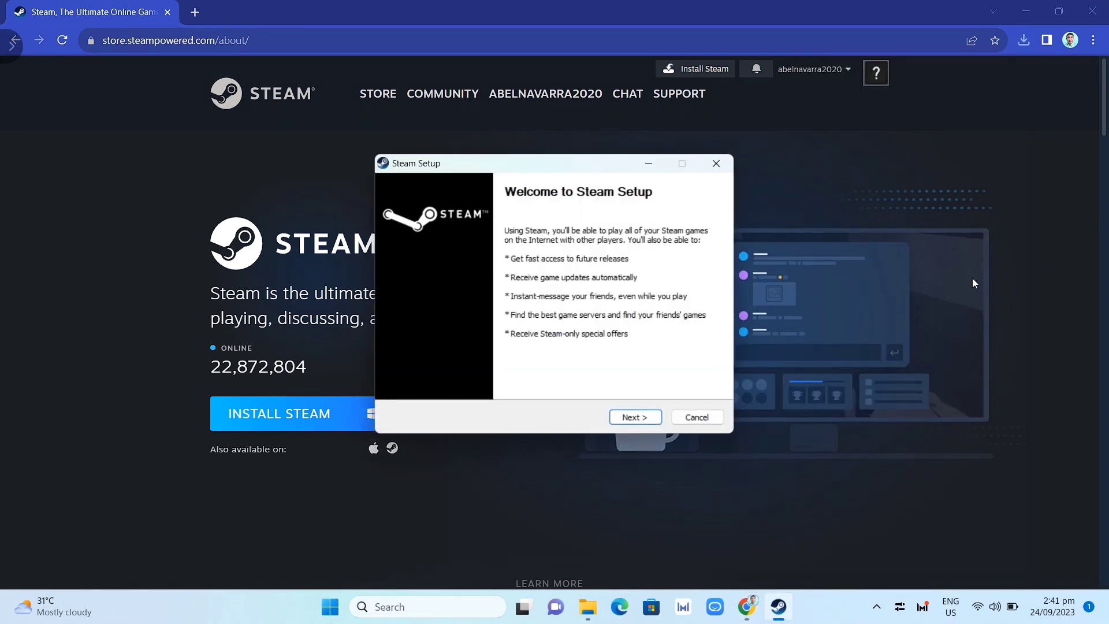
{"action": "mouse_move", "coordinate": [662, 329]}
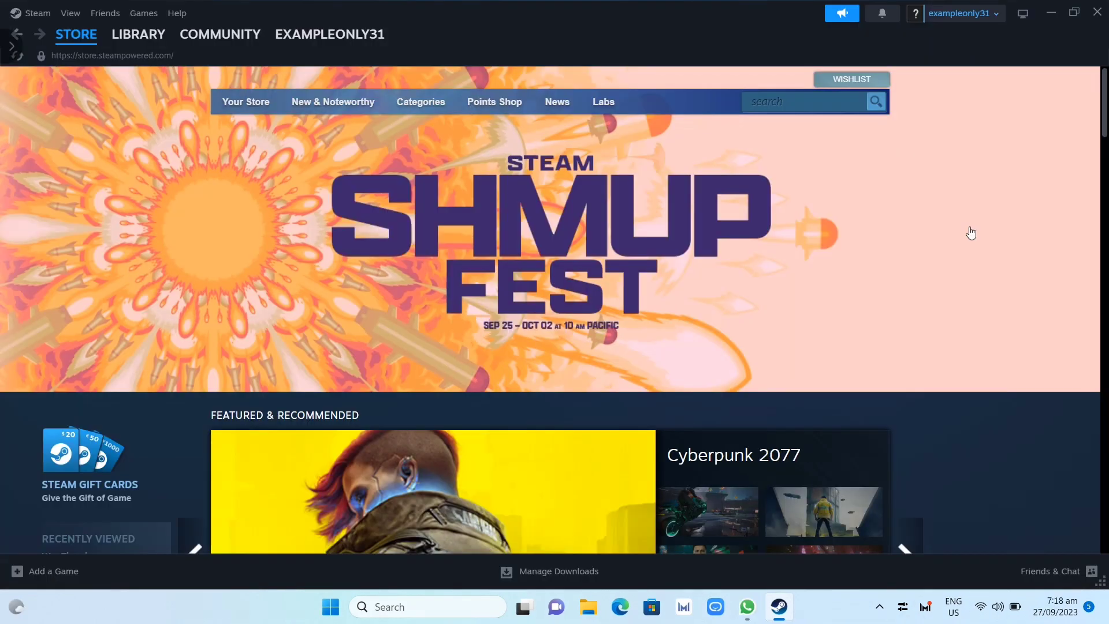
{"action": "mouse_move", "coordinate": [1106, 224]}
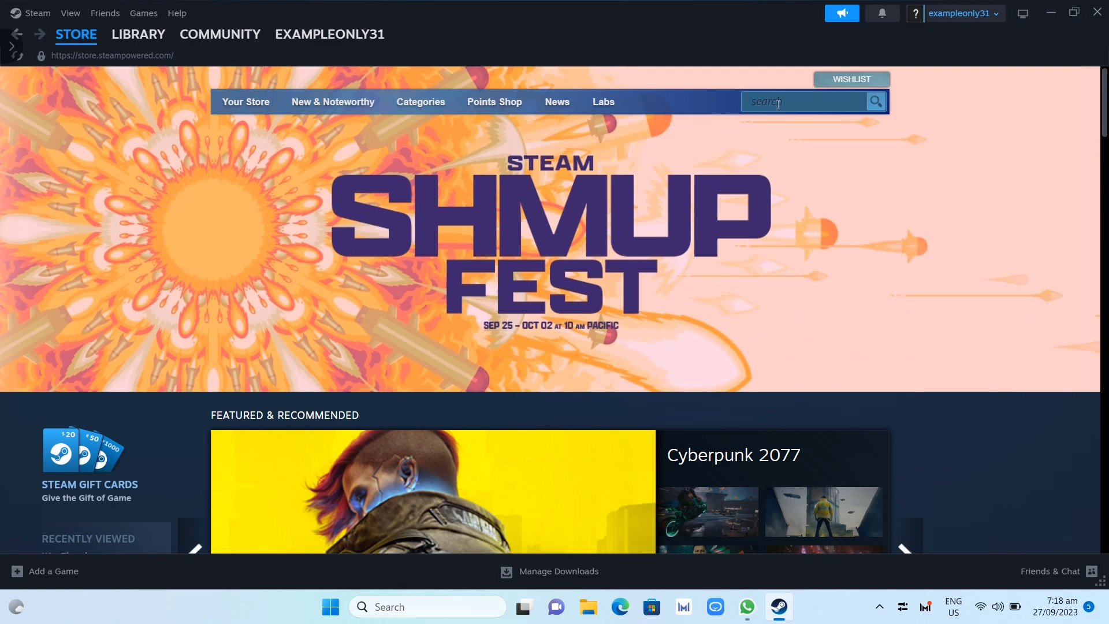
Search the store for 'phas' and add Phasmophobia to the cart from its page.
{"action": "type", "text": "phas"}
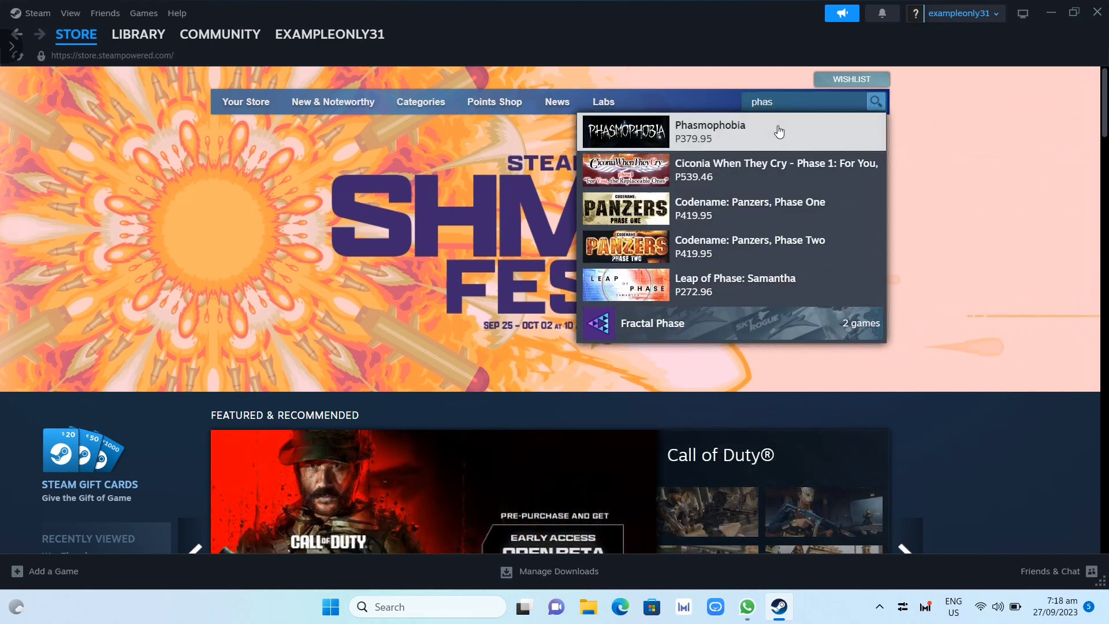
{"action": "left_click", "coordinate": [710, 131]}
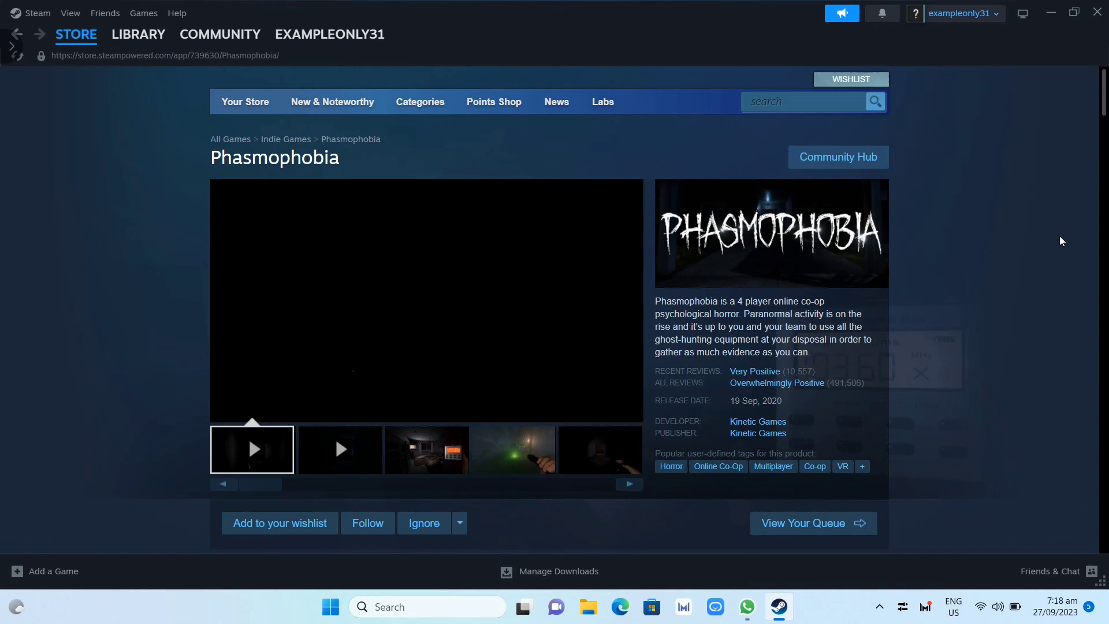
{"action": "scroll", "scroll_direction": "down", "scroll_amount": 3}
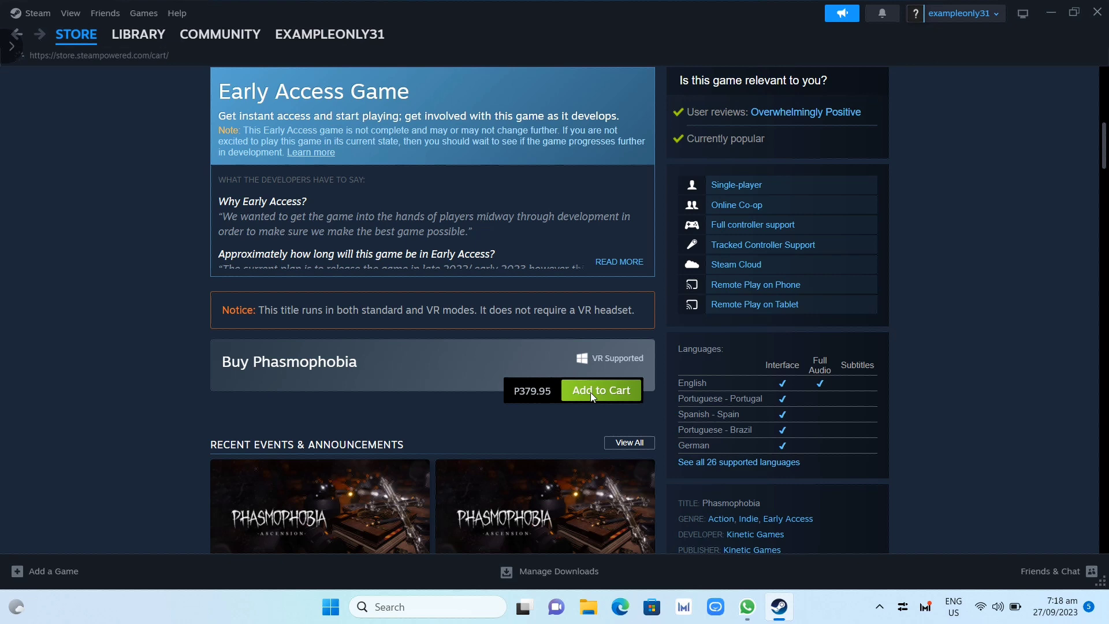
{"action": "left_click", "coordinate": [600, 390]}
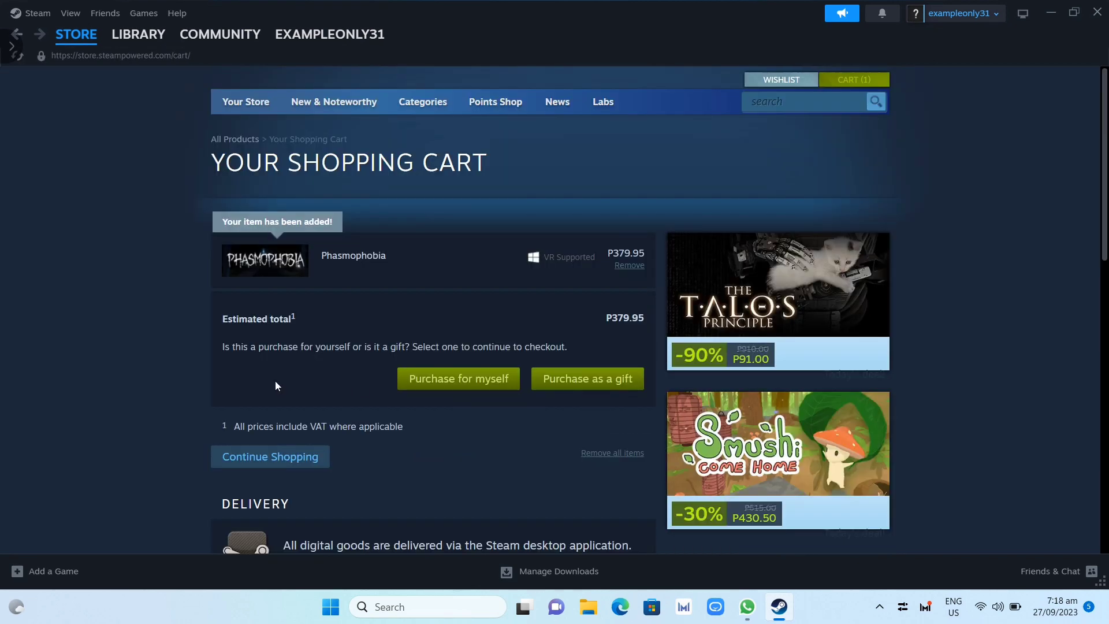
{"action": "mouse_move", "coordinate": [458, 378]}
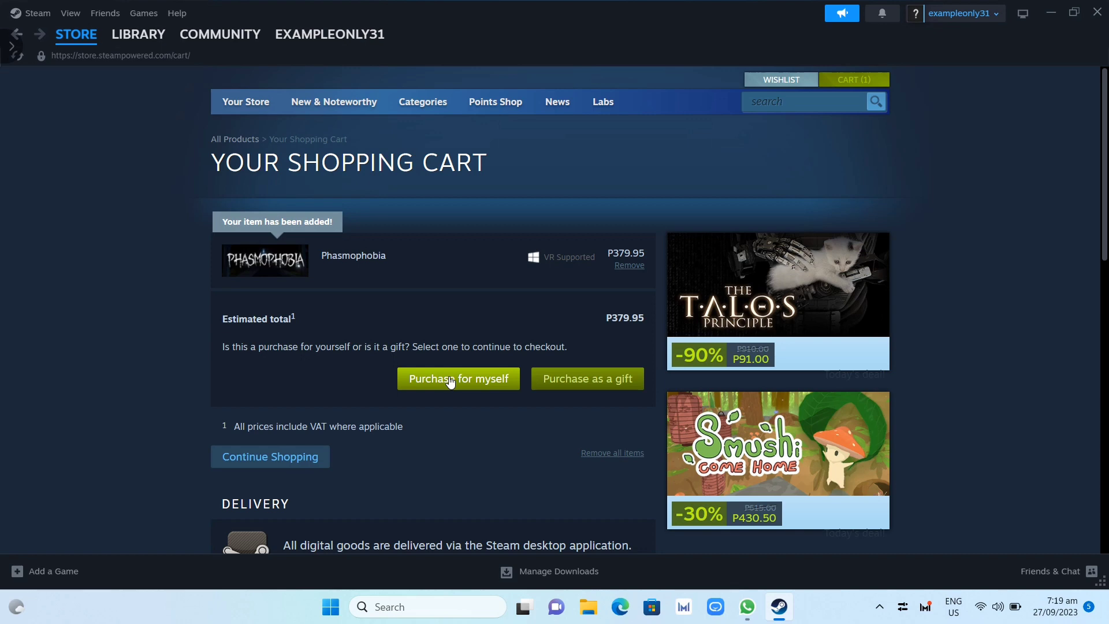
Check out Phasmophobia for your own account via PayPal, then view the Library.
{"action": "left_click", "coordinate": [458, 379]}
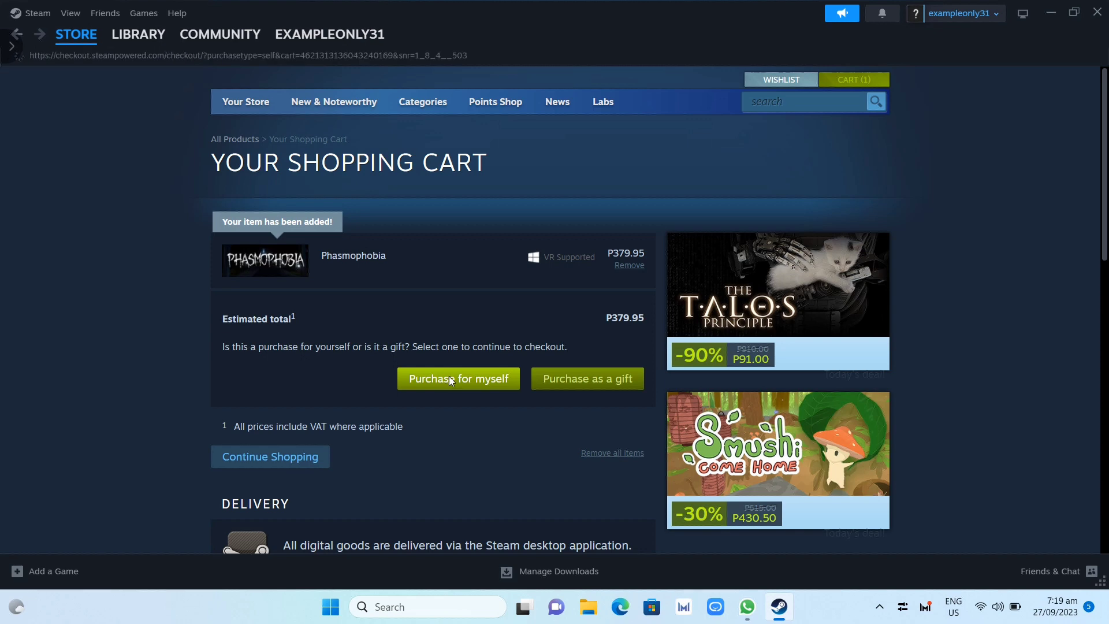
{"action": "left_click", "coordinate": [458, 378]}
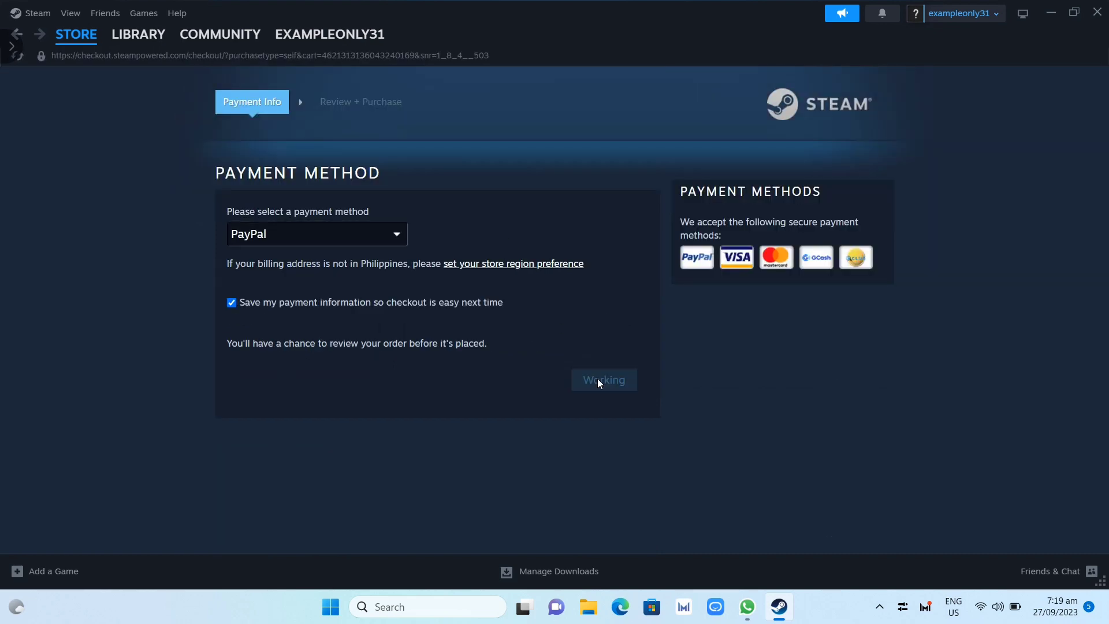
{"action": "left_click", "coordinate": [603, 380]}
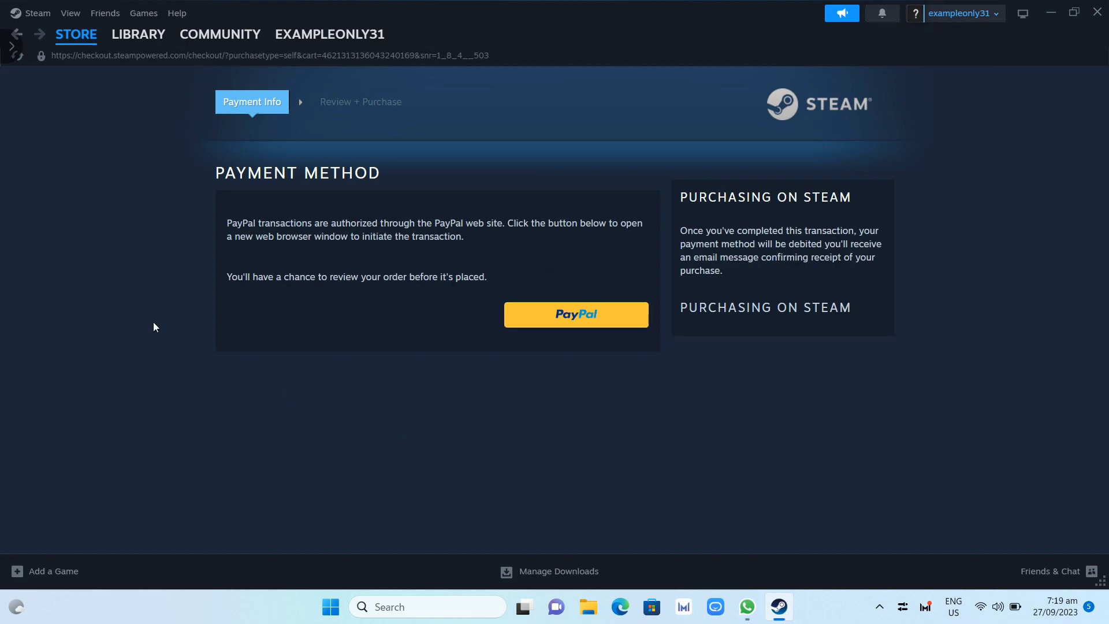
{"action": "left_click", "coordinate": [138, 34]}
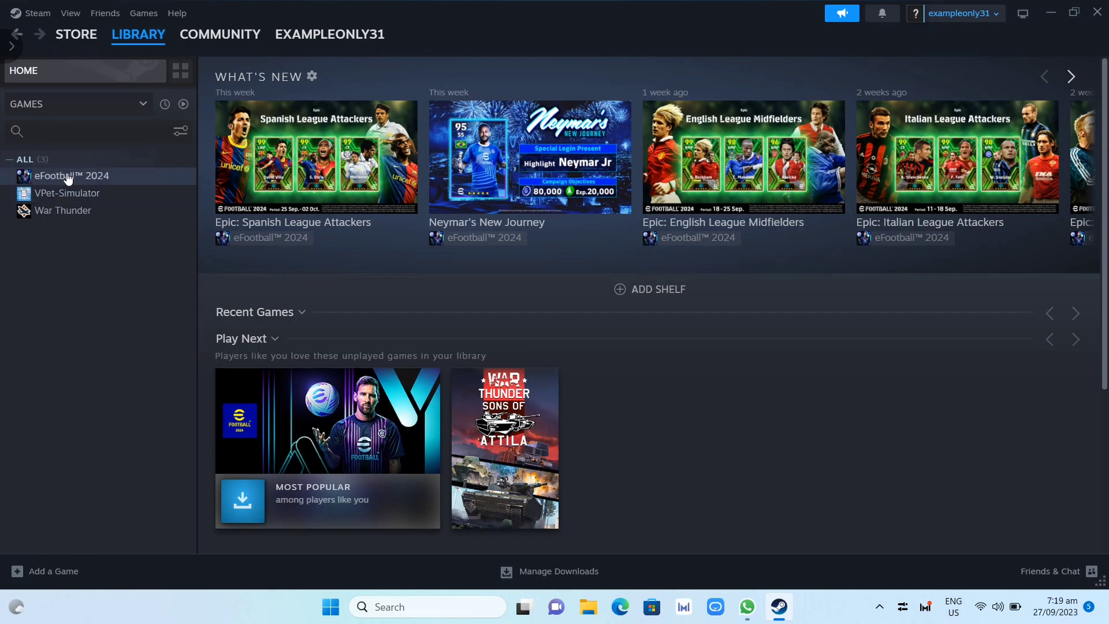
{"action": "mouse_move", "coordinate": [60, 309]}
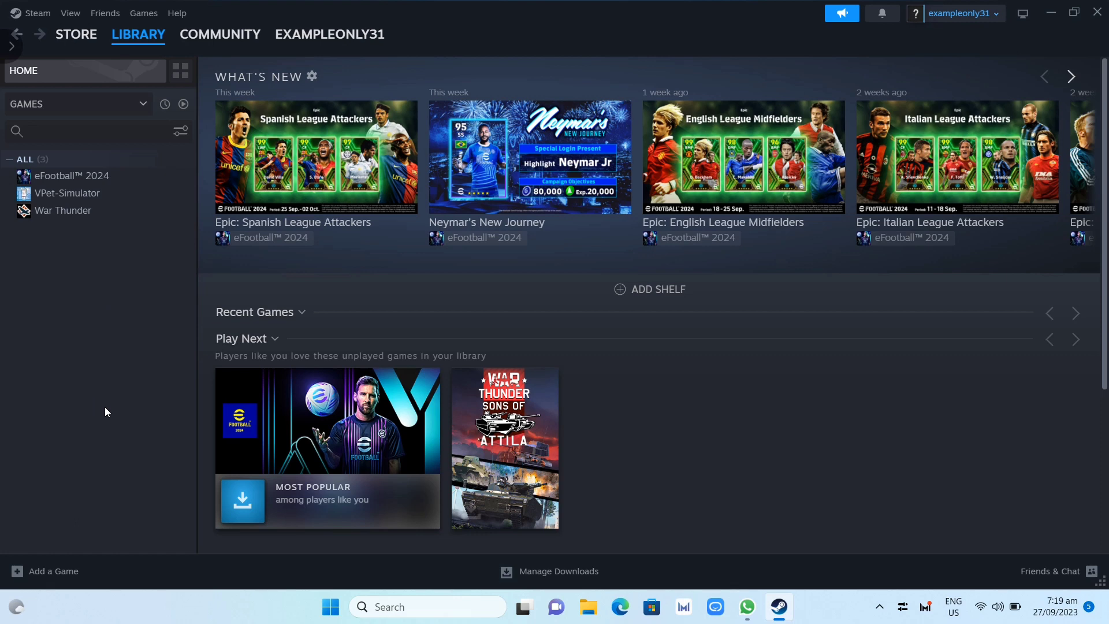
{"action": "mouse_move", "coordinate": [182, 199]}
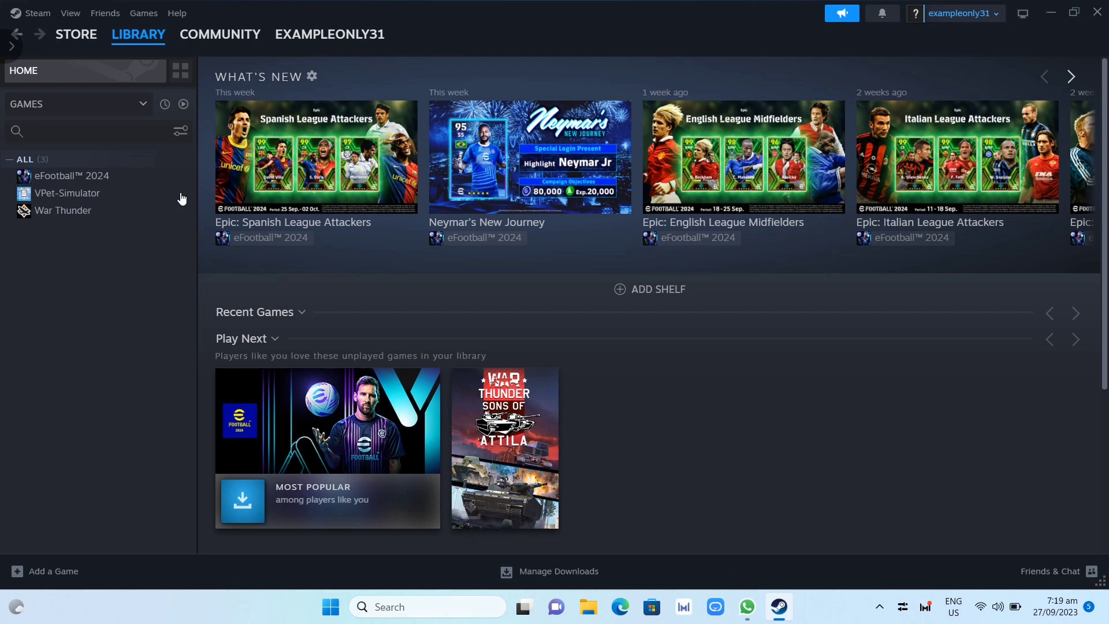